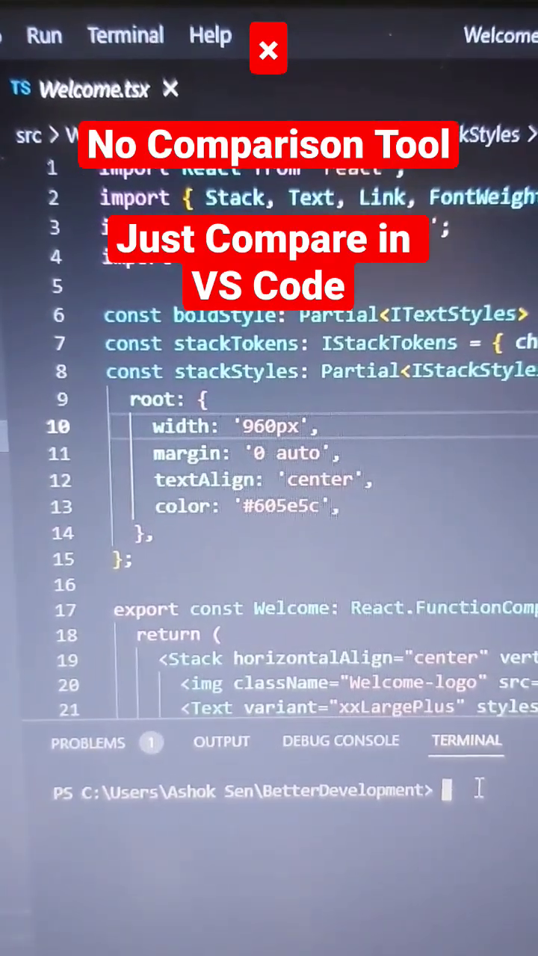
{"action": "type", "text": "code --d"}
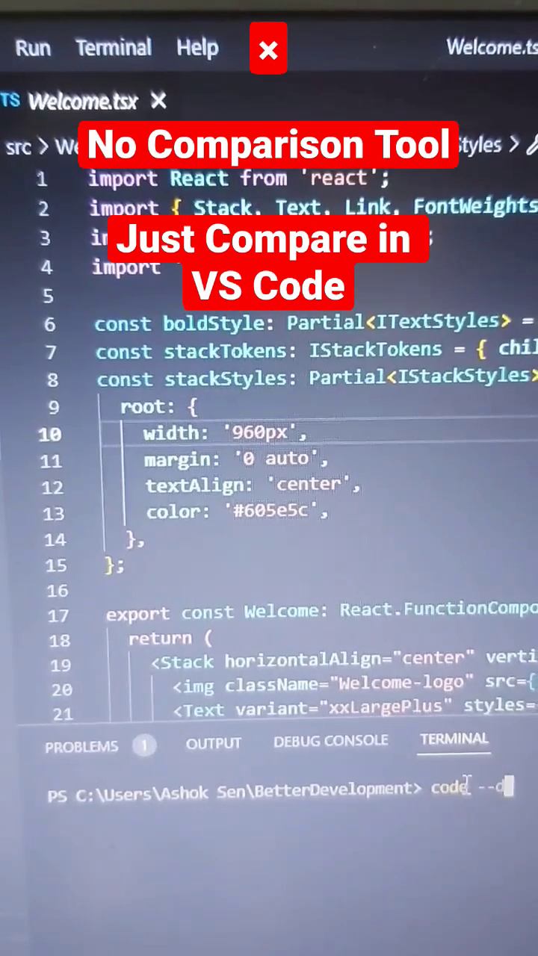